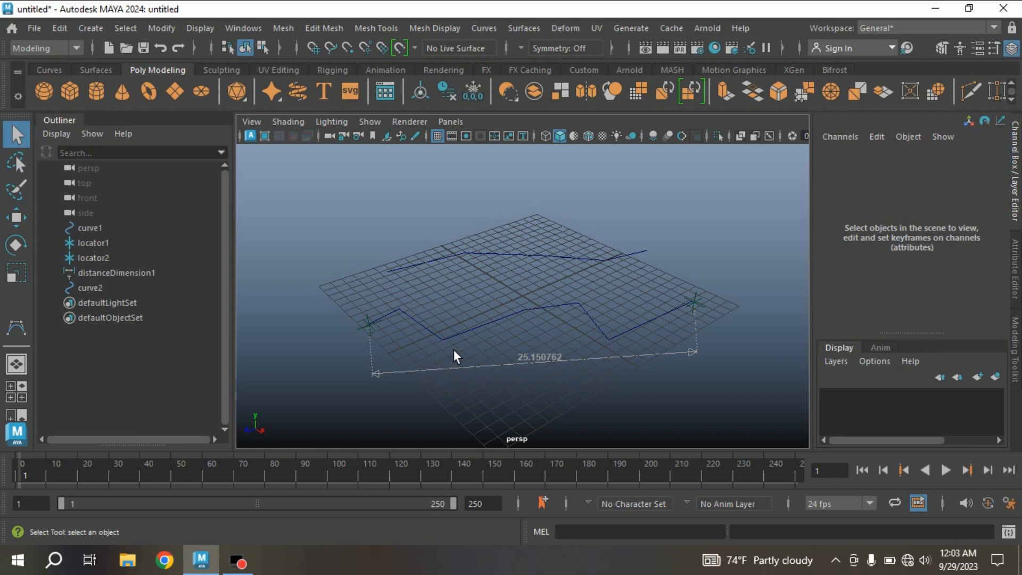
mouse_move(509, 254)
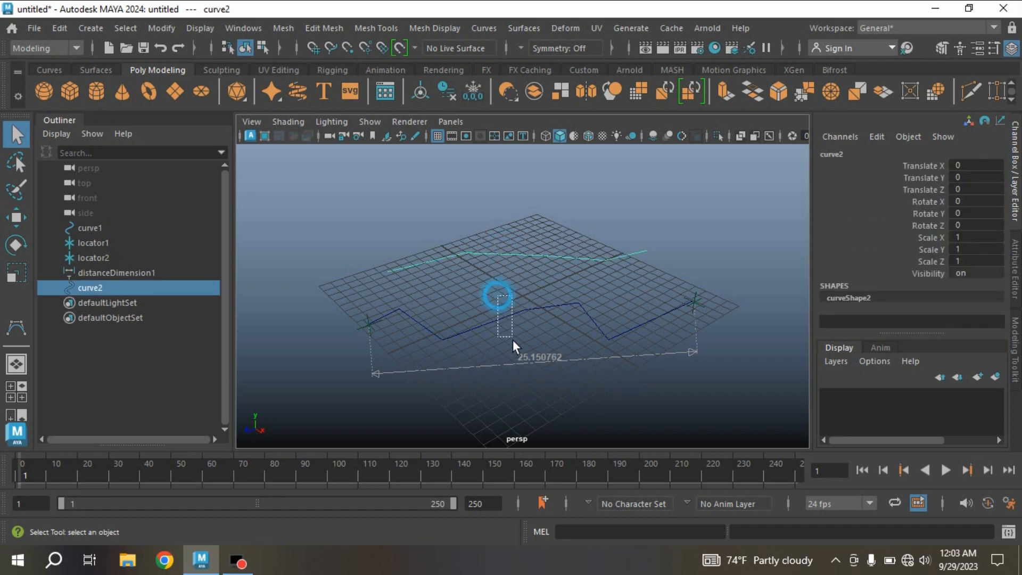
Select curve2 and curve1 in turn to view each curveInfo node's arc length and control points
click(89, 227)
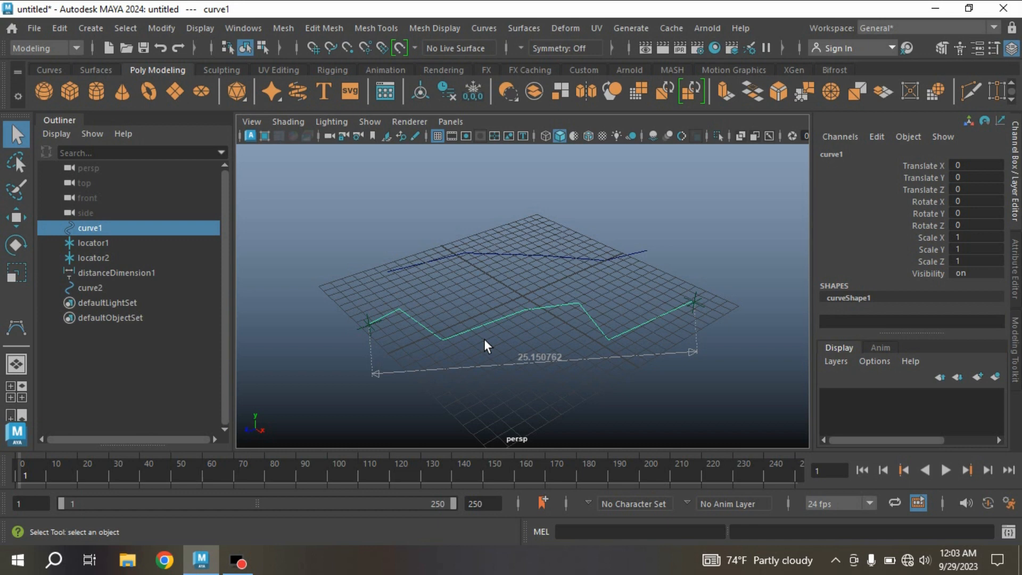
mouse_move(495, 330)
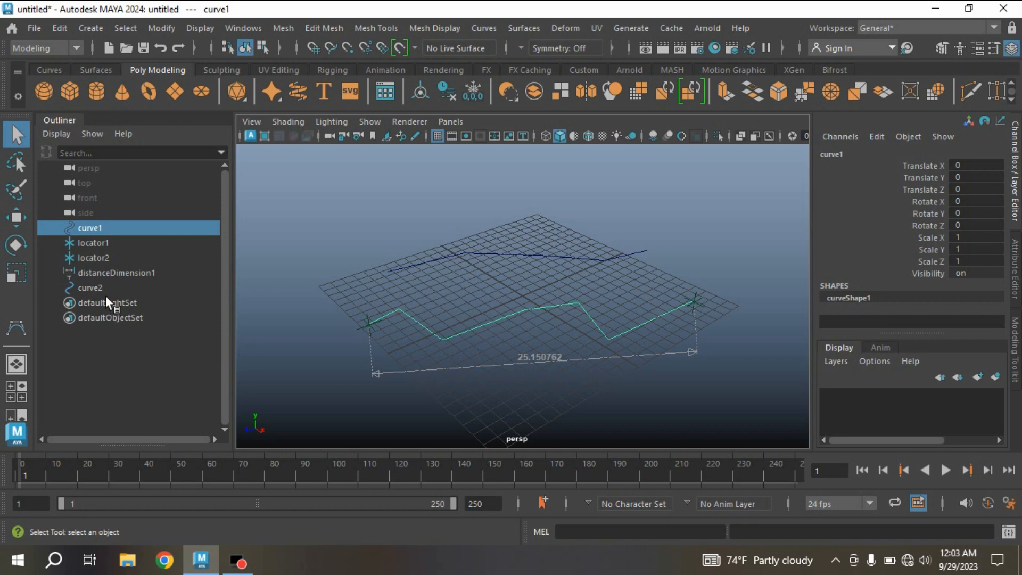
click(117, 272)
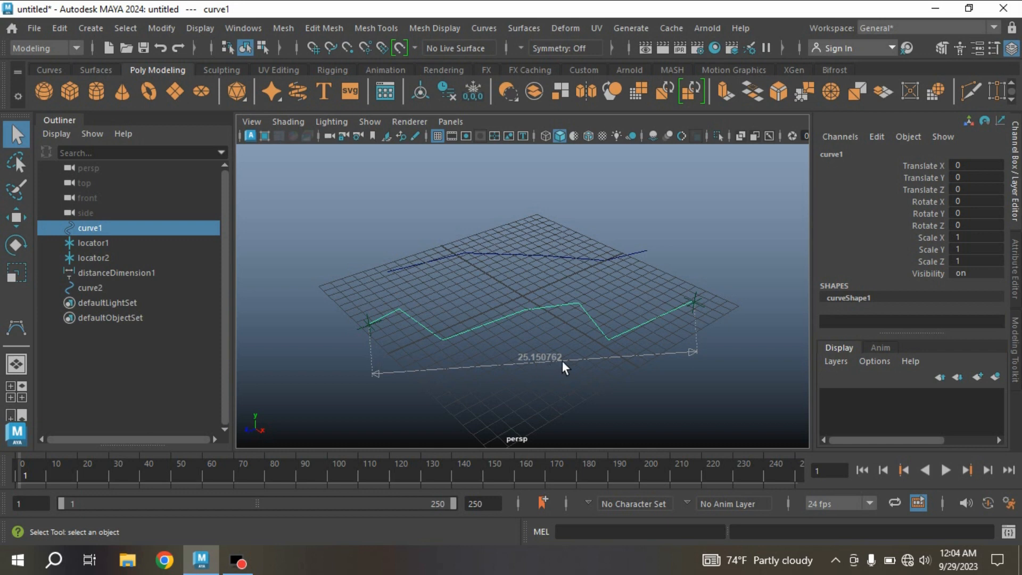
click(478, 319)
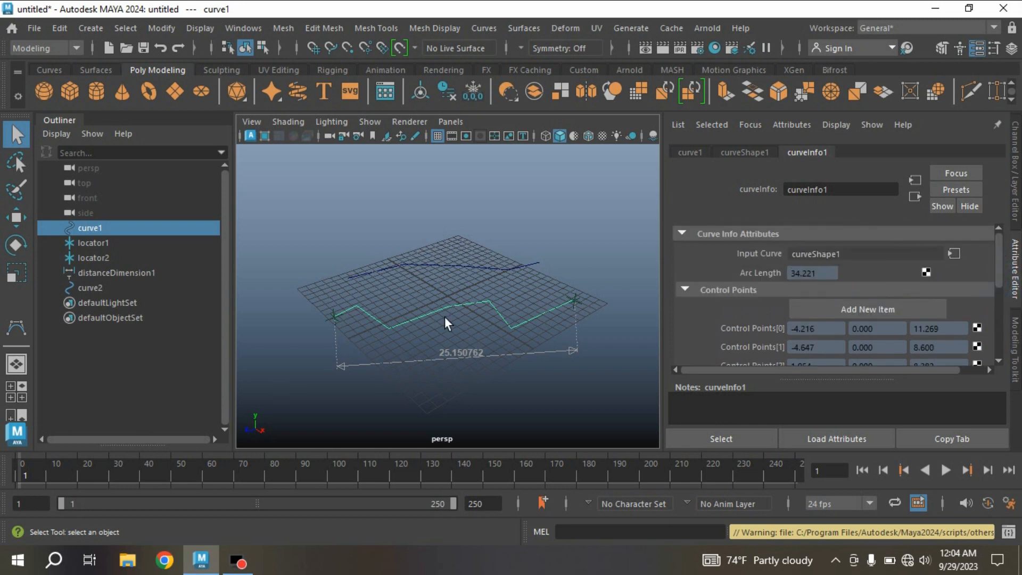
mouse_move(776, 270)
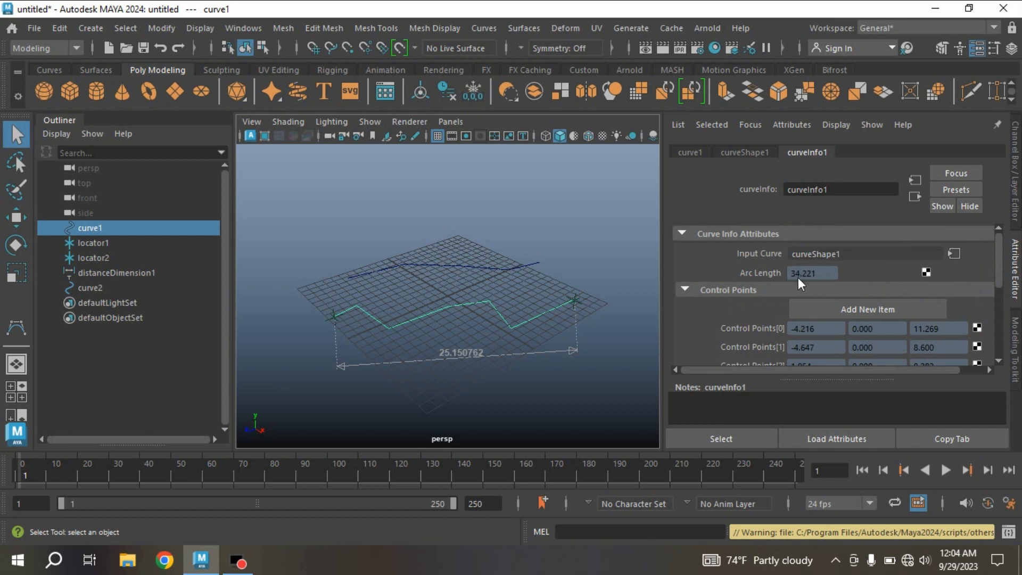
mouse_move(829, 279)
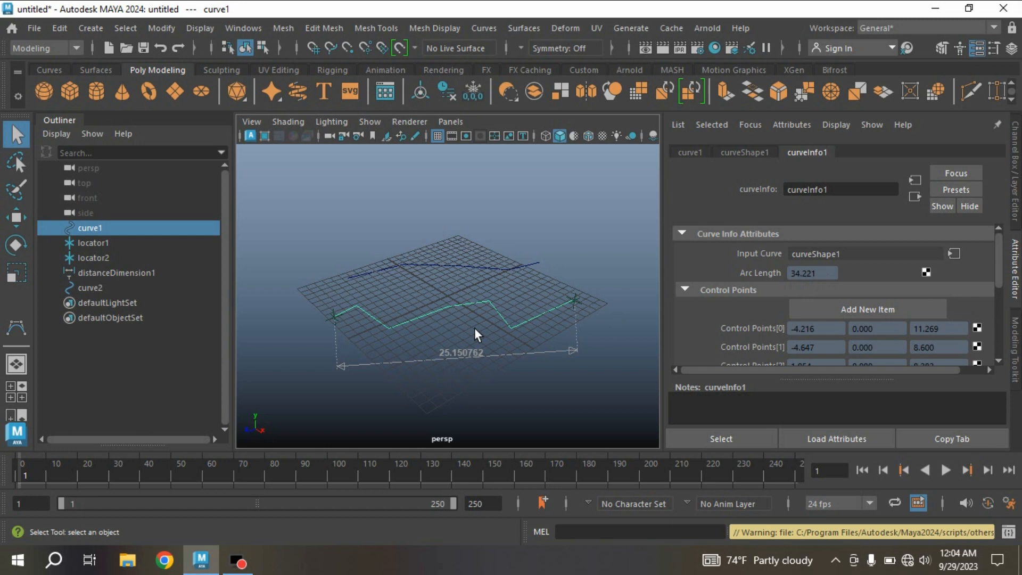
mouse_move(461, 337)
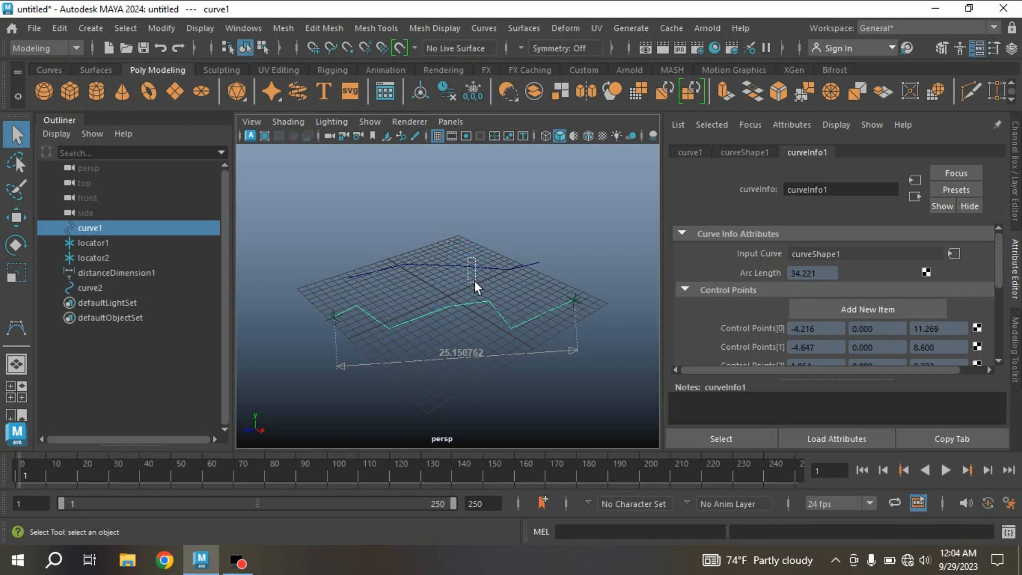
click(90, 287)
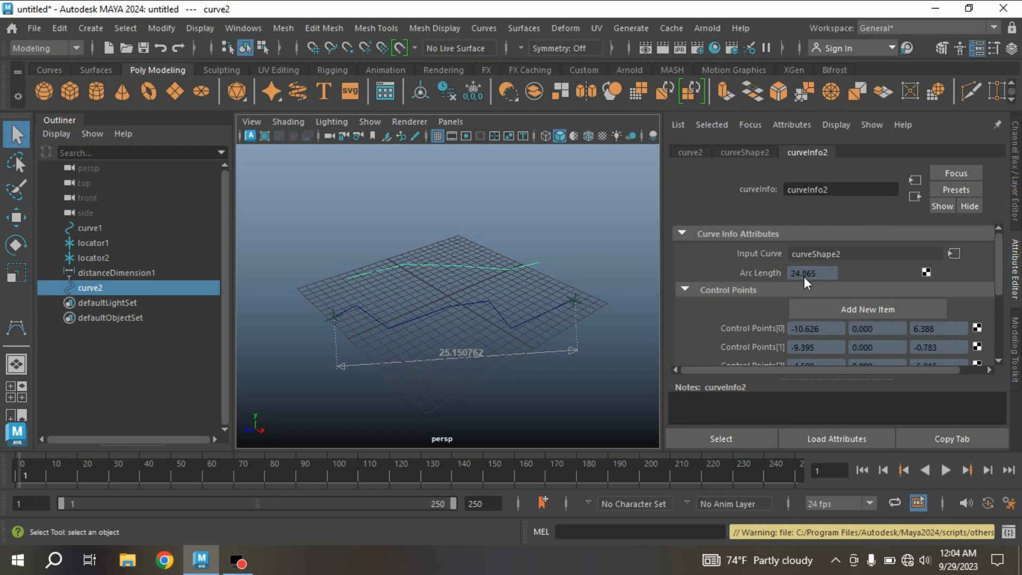
mouse_move(628, 320)
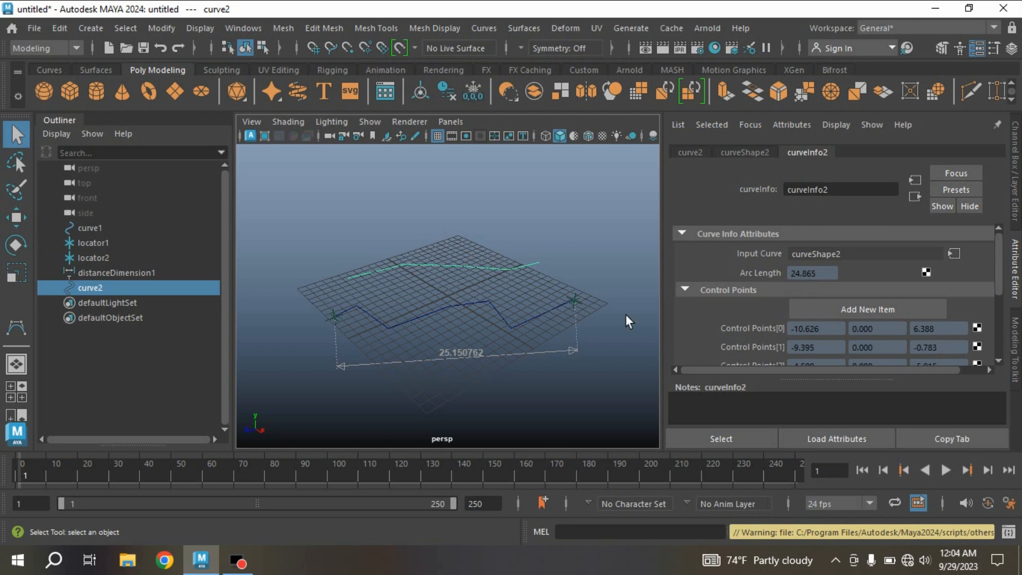
mouse_move(440, 308)
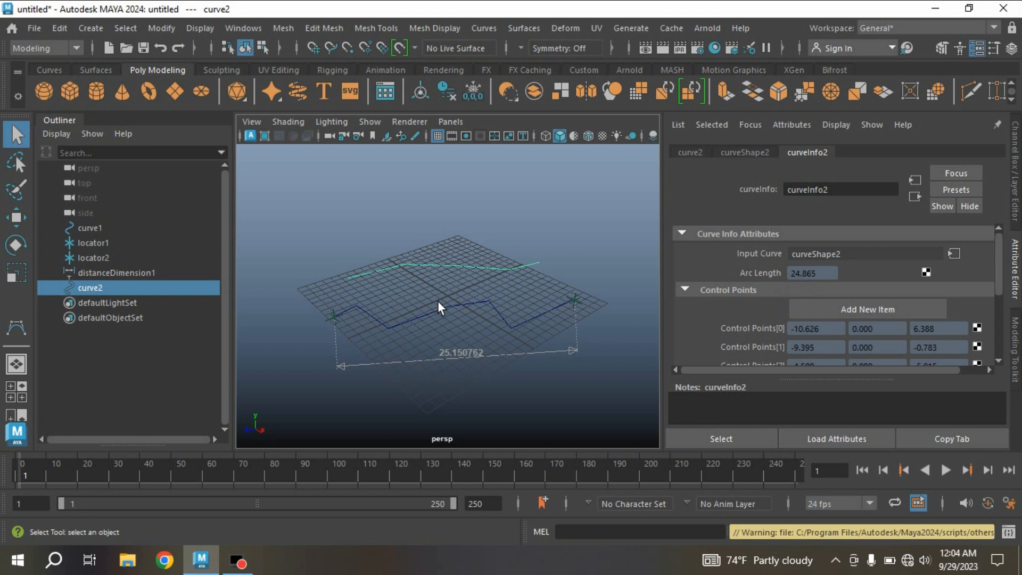
click(90, 228)
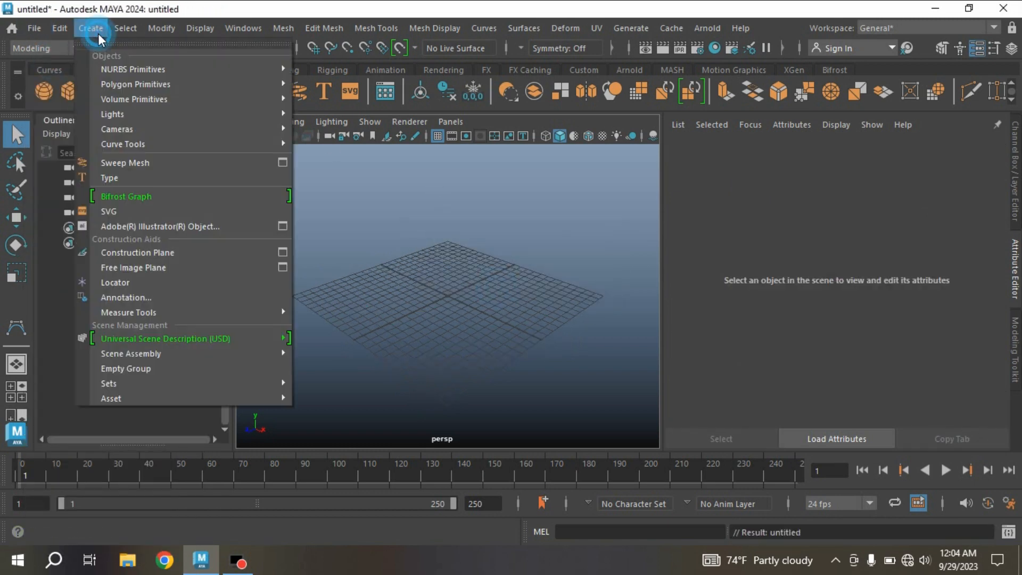
mouse_move(123, 144)
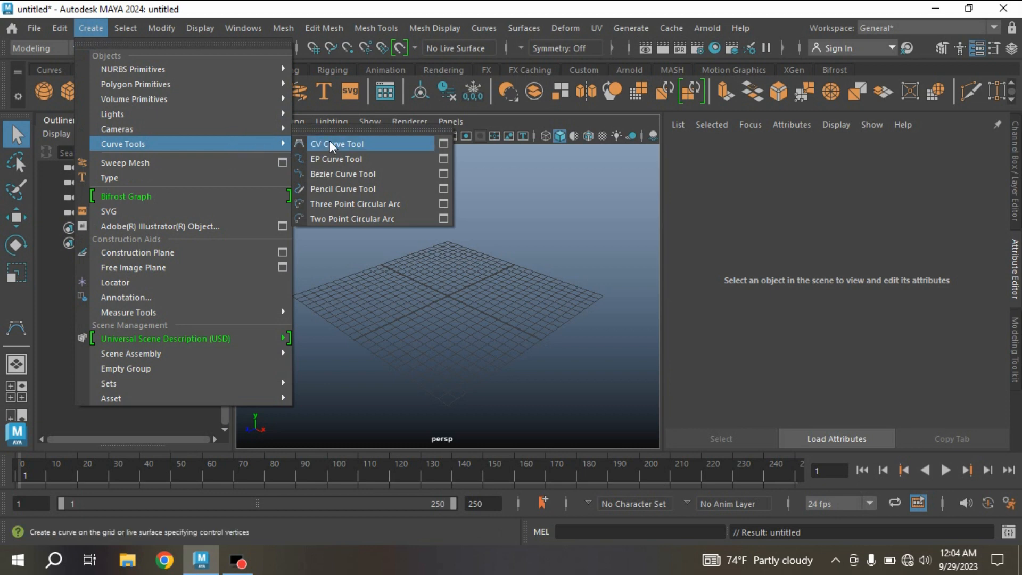
Start the CV Curve Tool and place the first control vertices on the grid
click(336, 144)
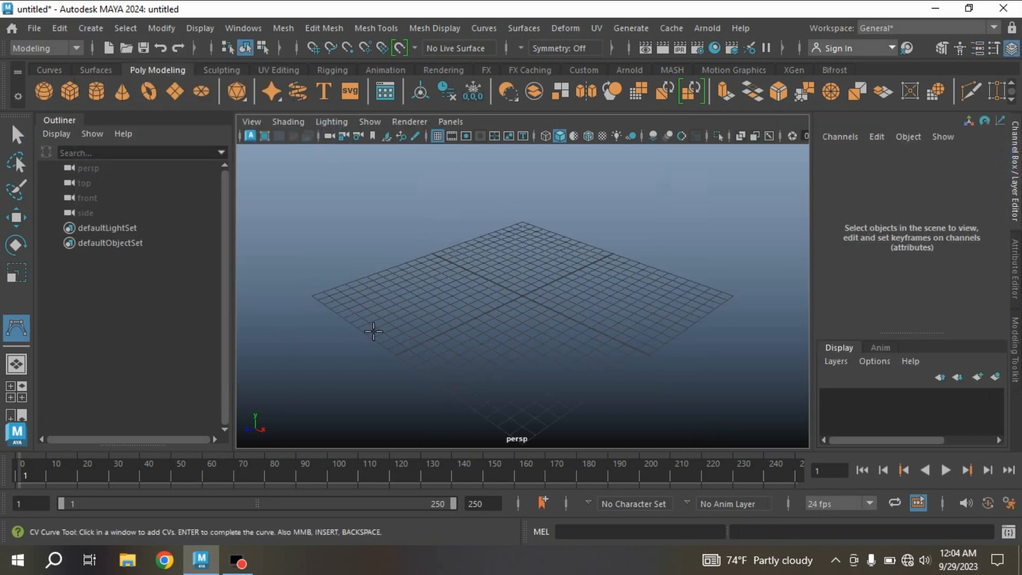
click(493, 338)
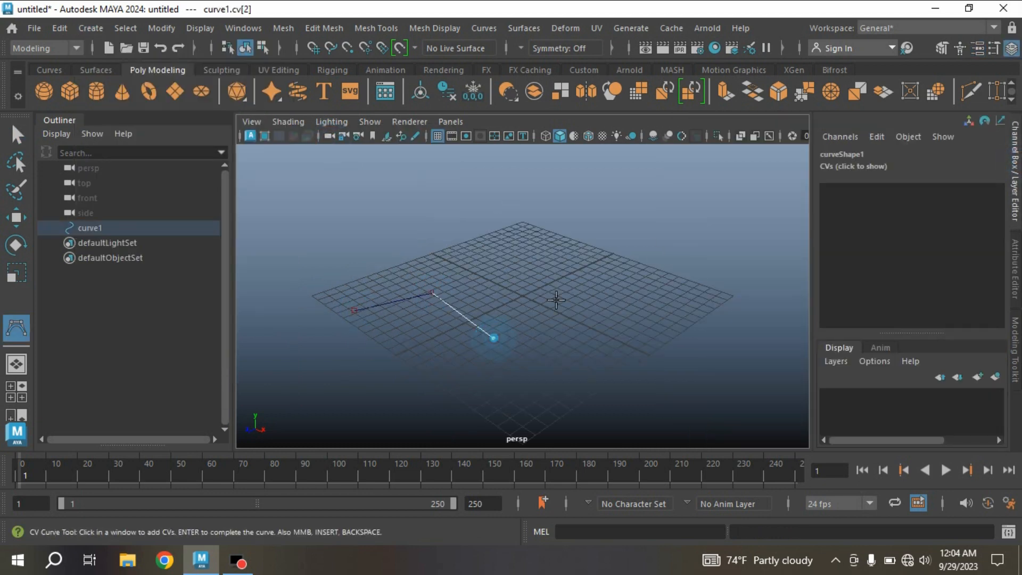
click(681, 295)
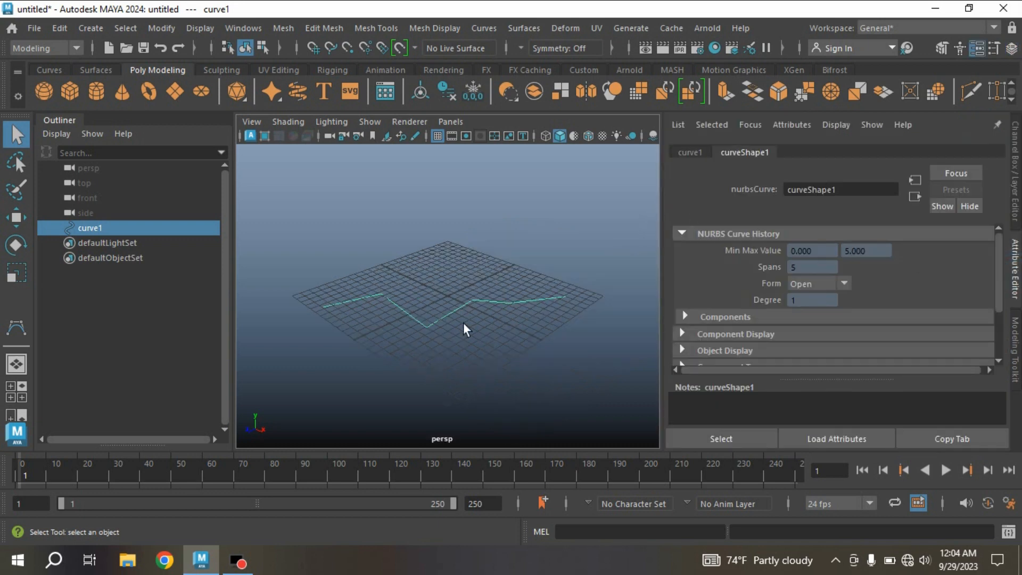
mouse_move(731, 185)
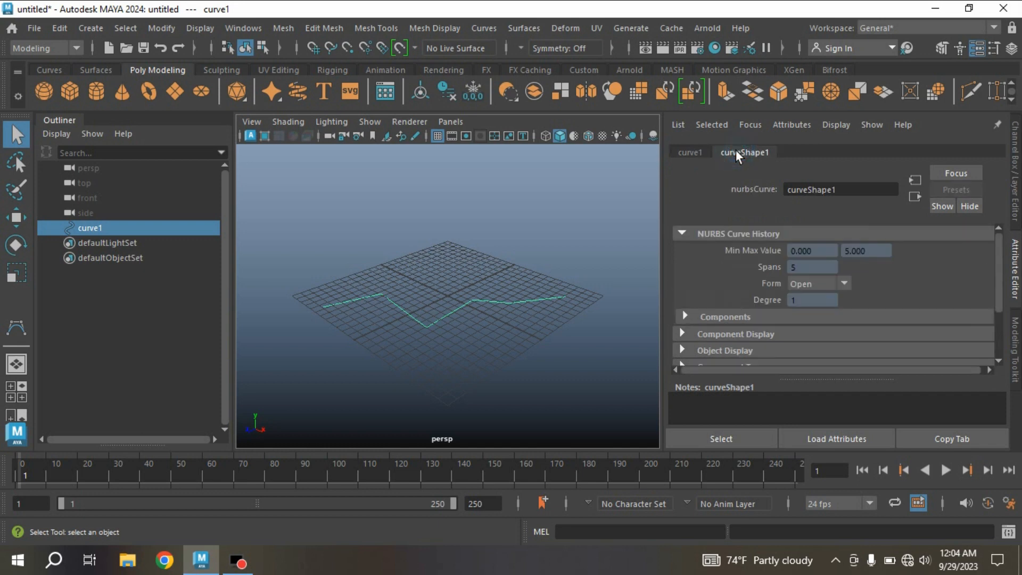
mouse_move(729, 274)
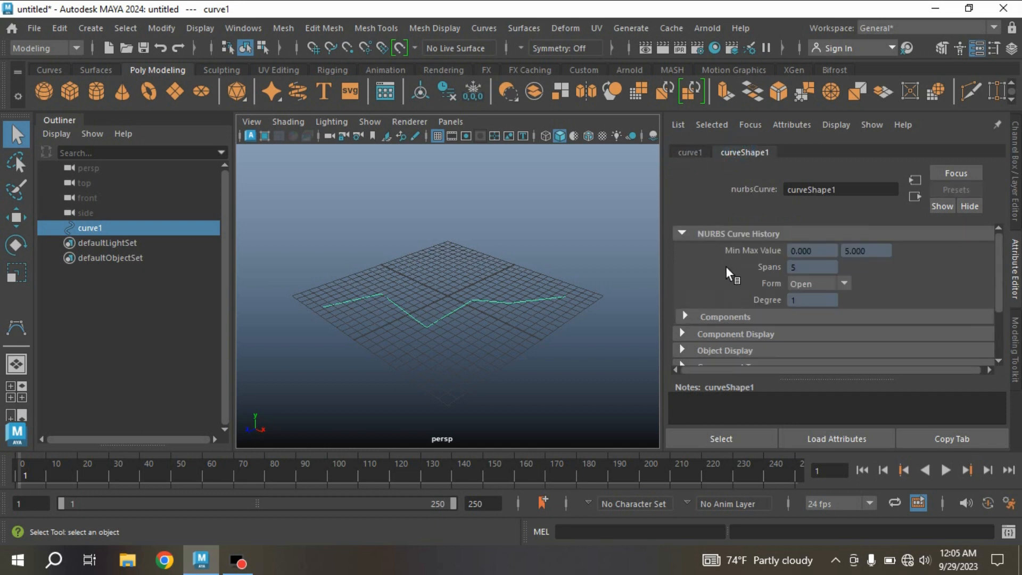
mouse_move(801, 289)
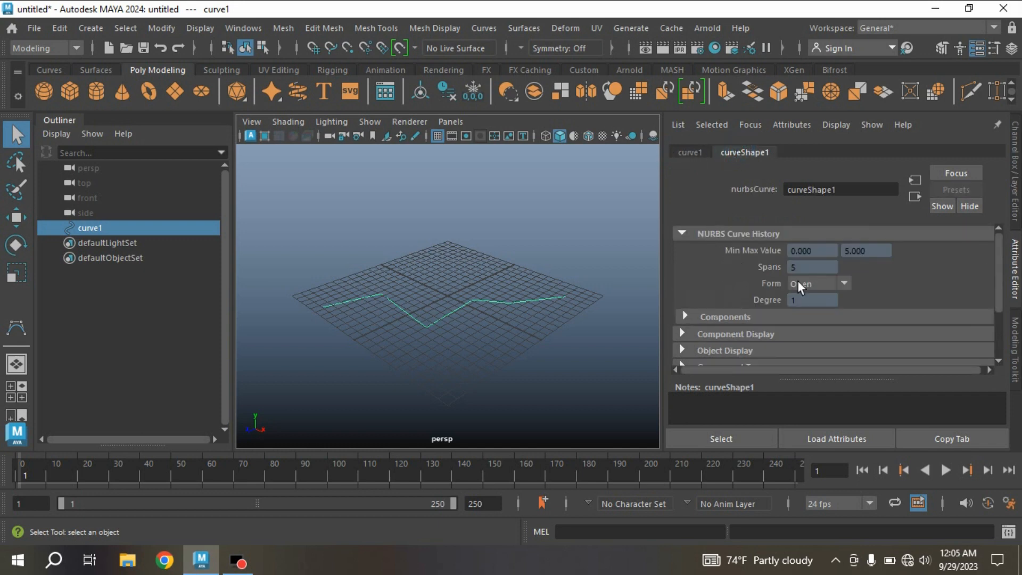
mouse_move(484, 353)
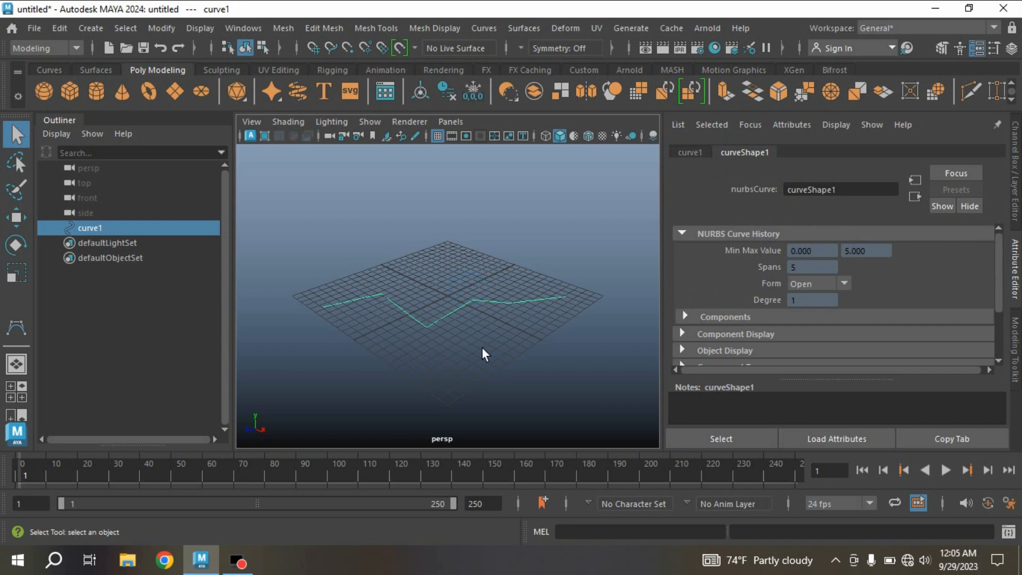
mouse_move(851, 276)
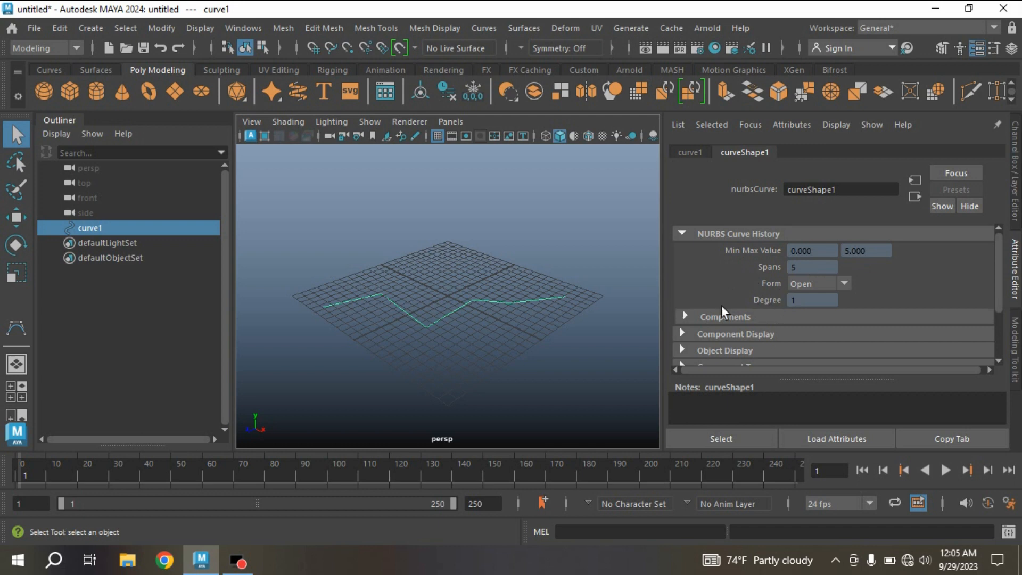
mouse_move(446, 359)
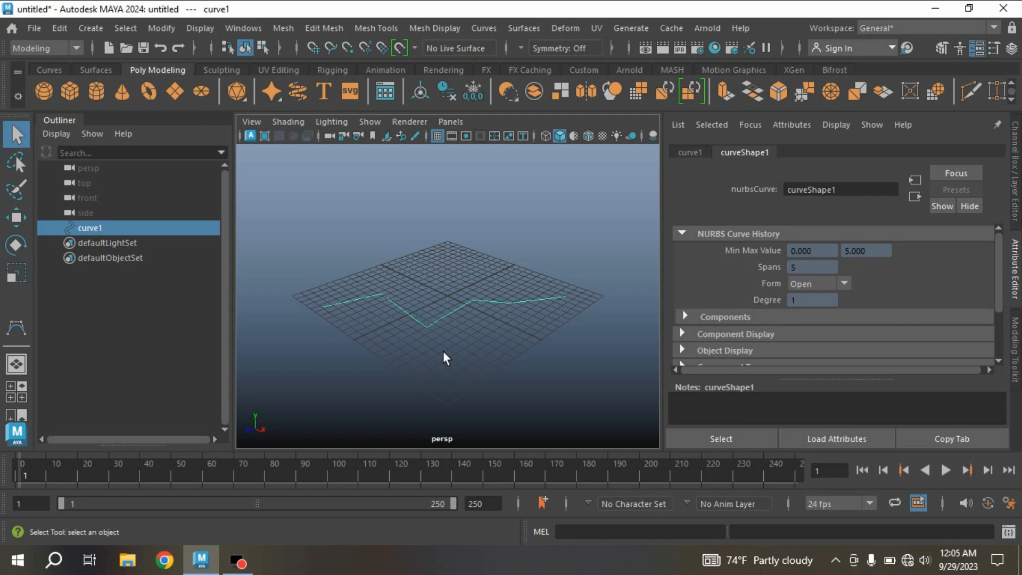
mouse_move(449, 359)
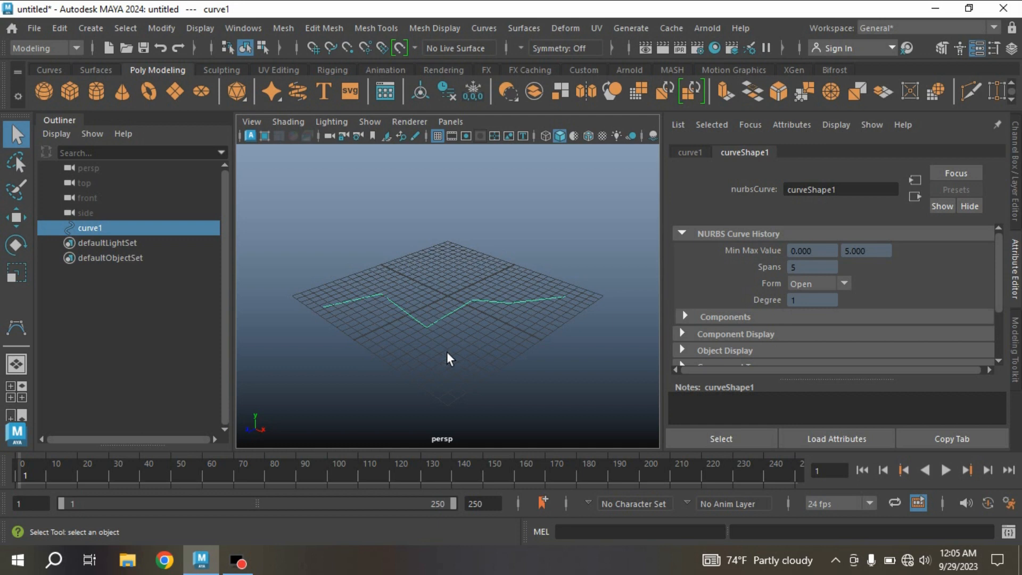
Review curveShape1's five spans, degree 1, open form and choose the Distance Tool
click(89, 28)
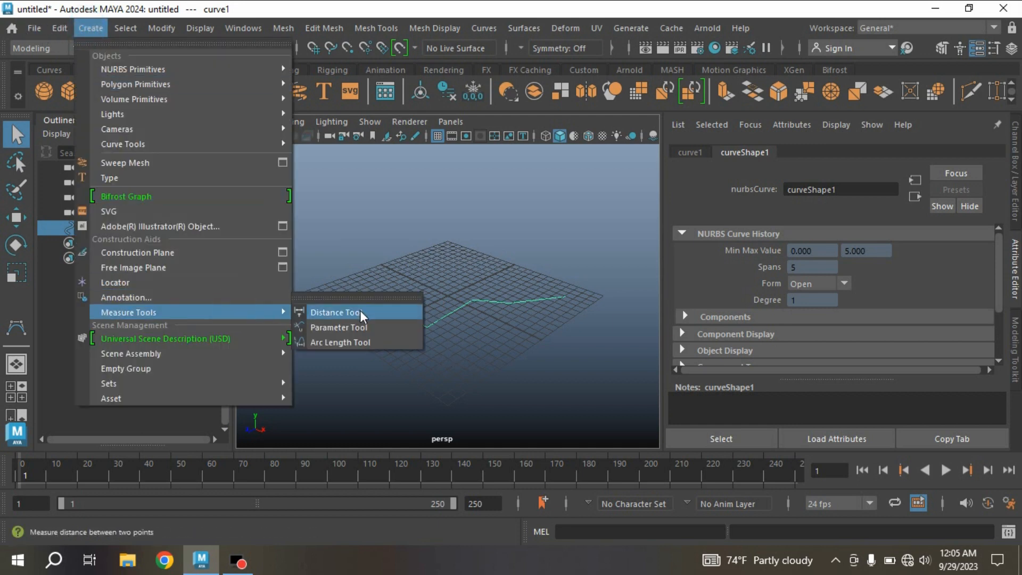
Measure between the zigzag curve's two ends, giving distanceDimension1 reading 25.778
click(335, 312)
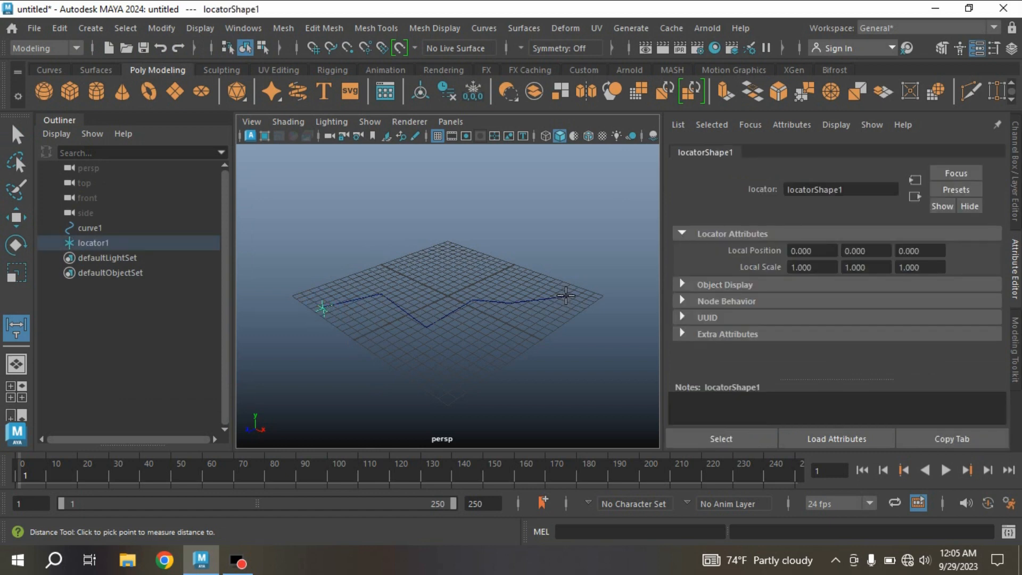
click(564, 298)
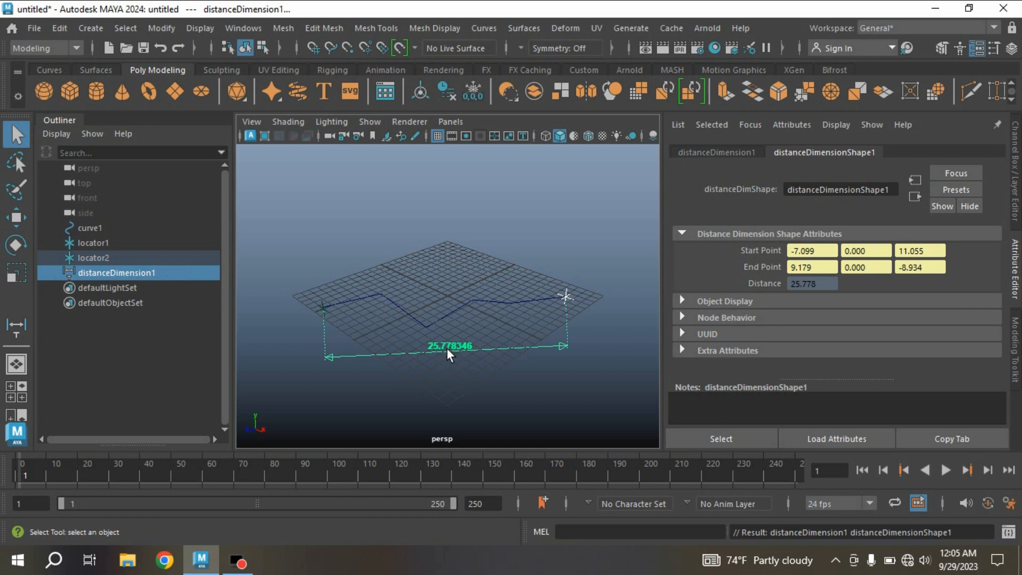
mouse_move(429, 413)
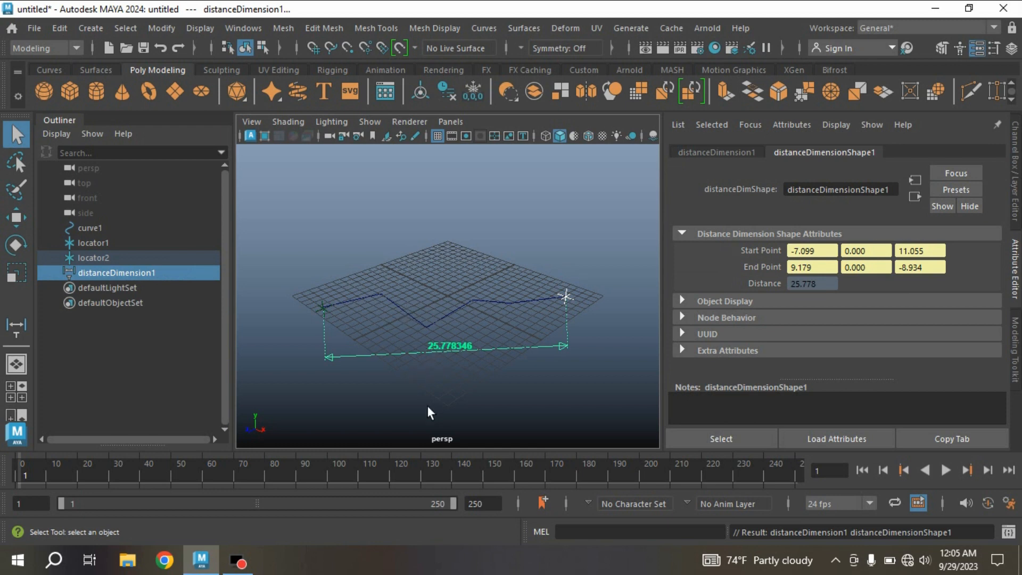
mouse_move(462, 357)
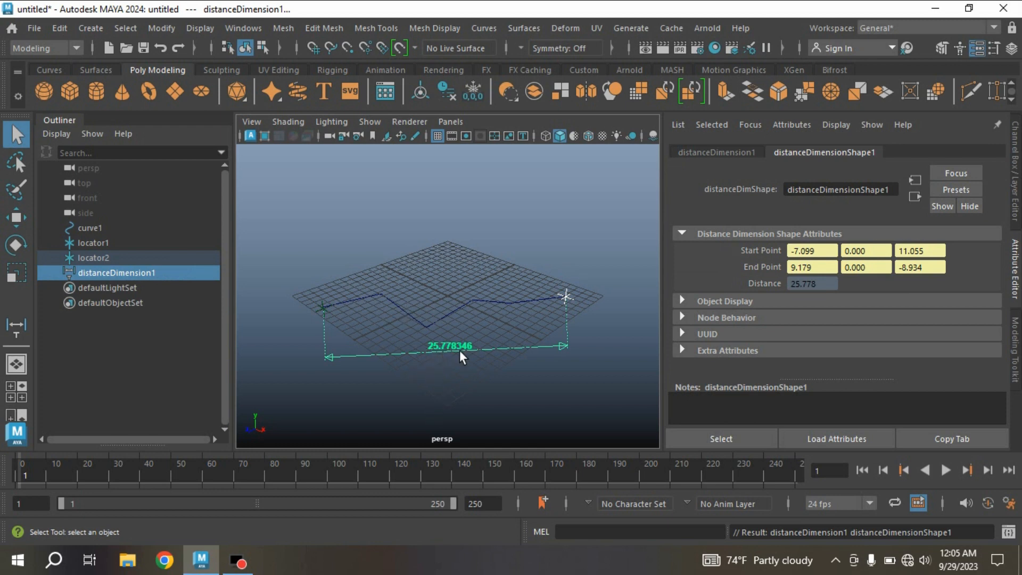
mouse_move(473, 356)
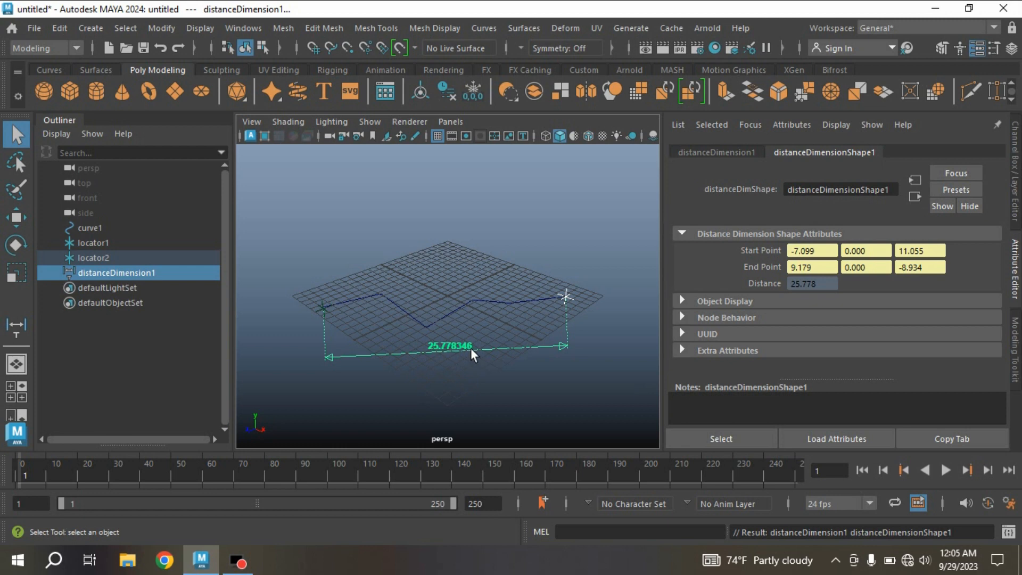
mouse_move(464, 328)
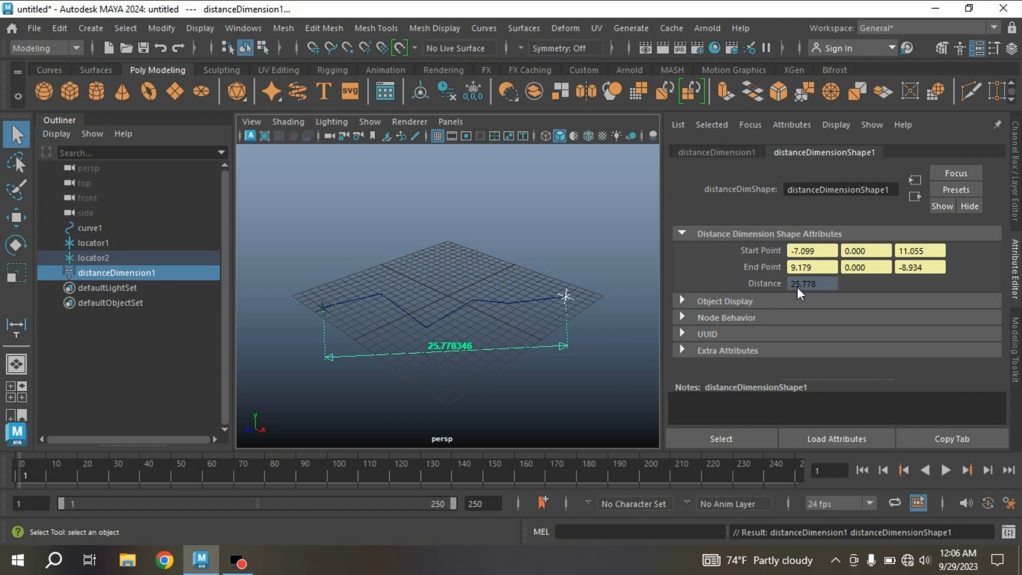
mouse_move(818, 295)
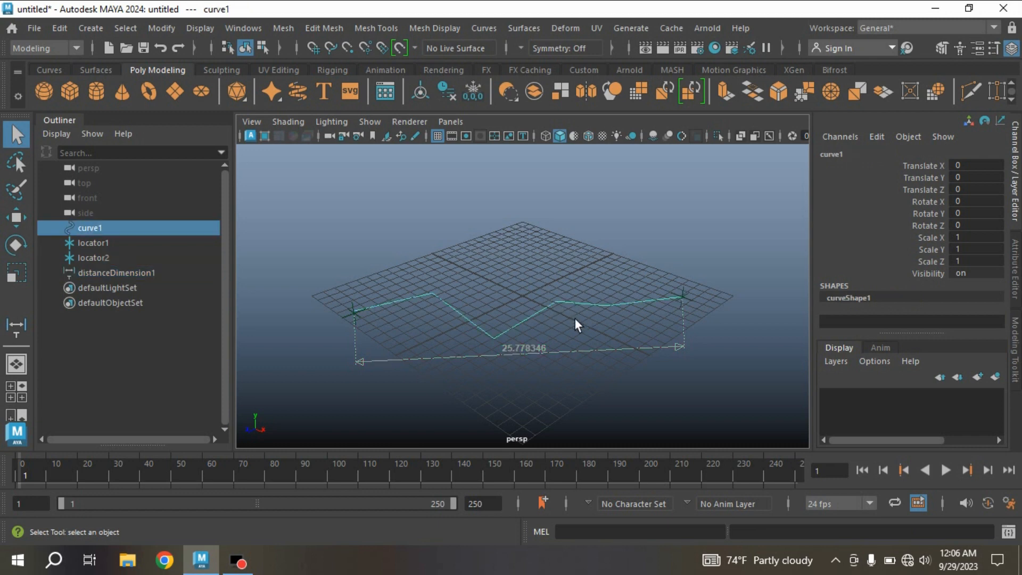
mouse_move(573, 332)
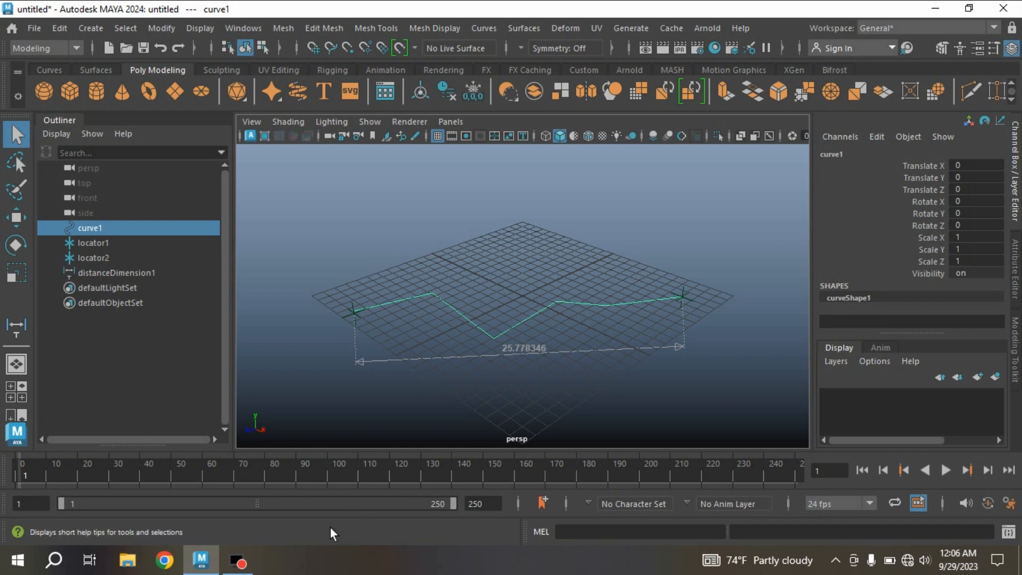
Run arclen -ch 1 on curve1 to attach the curveInfo1 node
text(a)
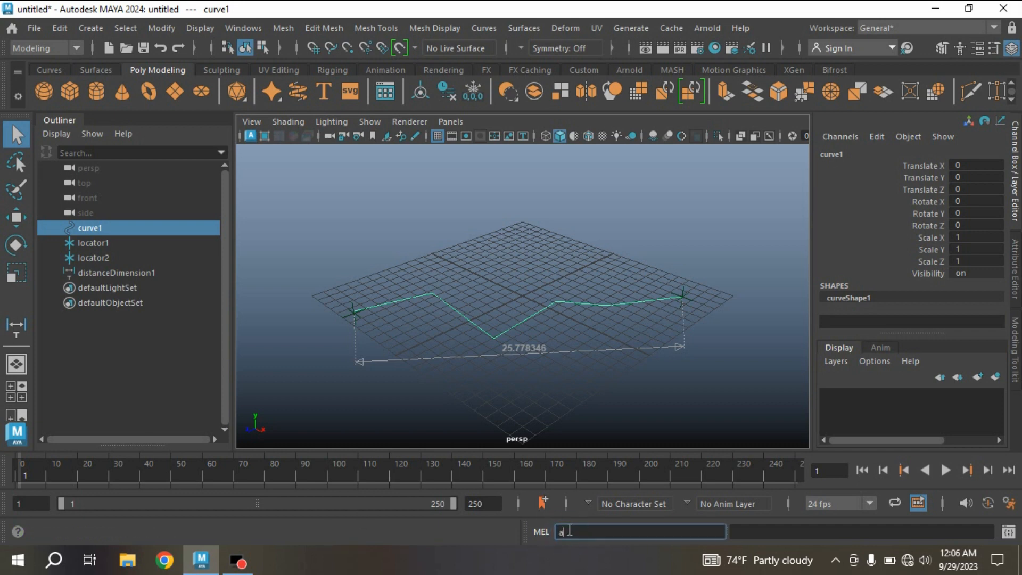
text(rn)
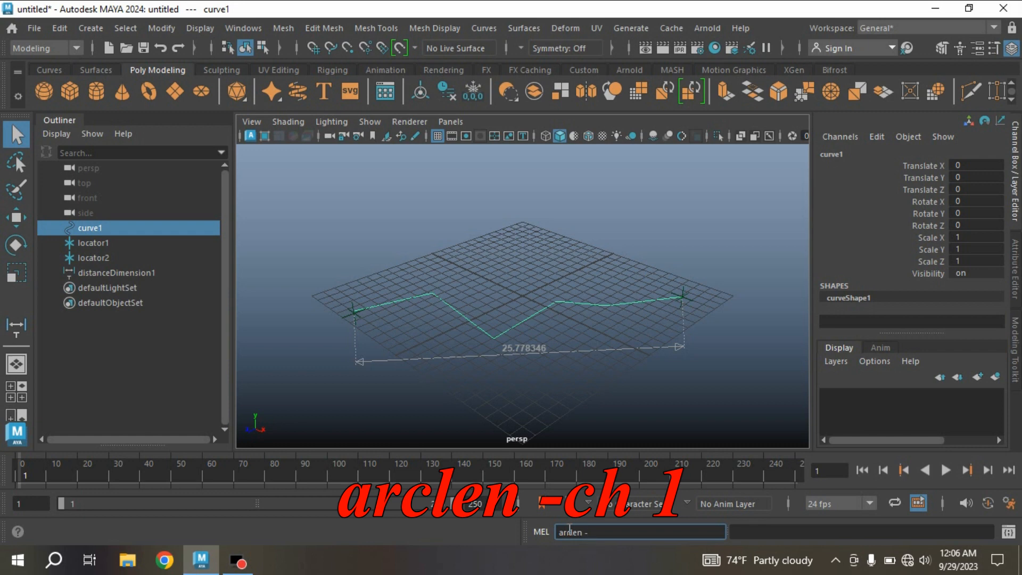
text(ch)
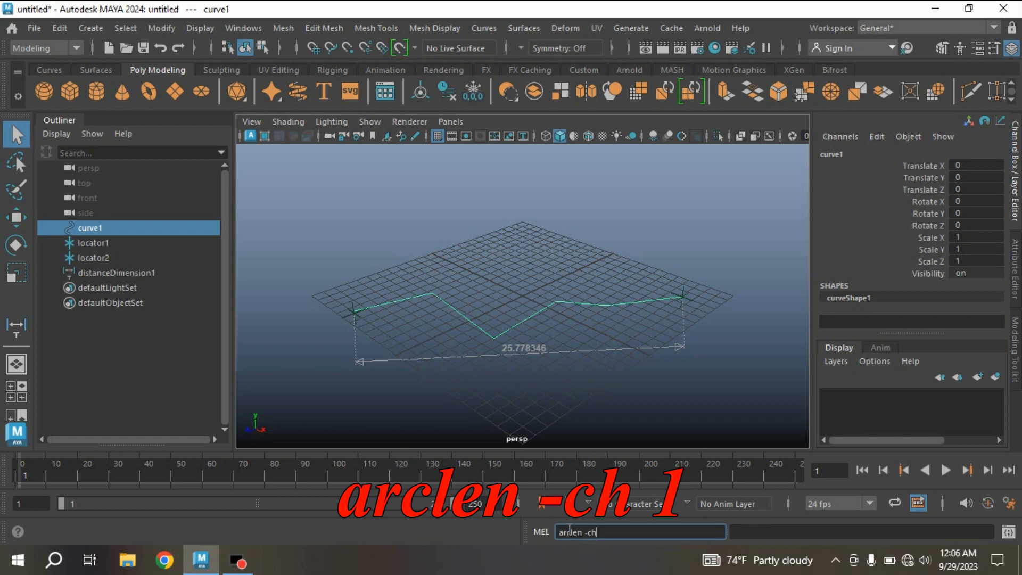
text(1)
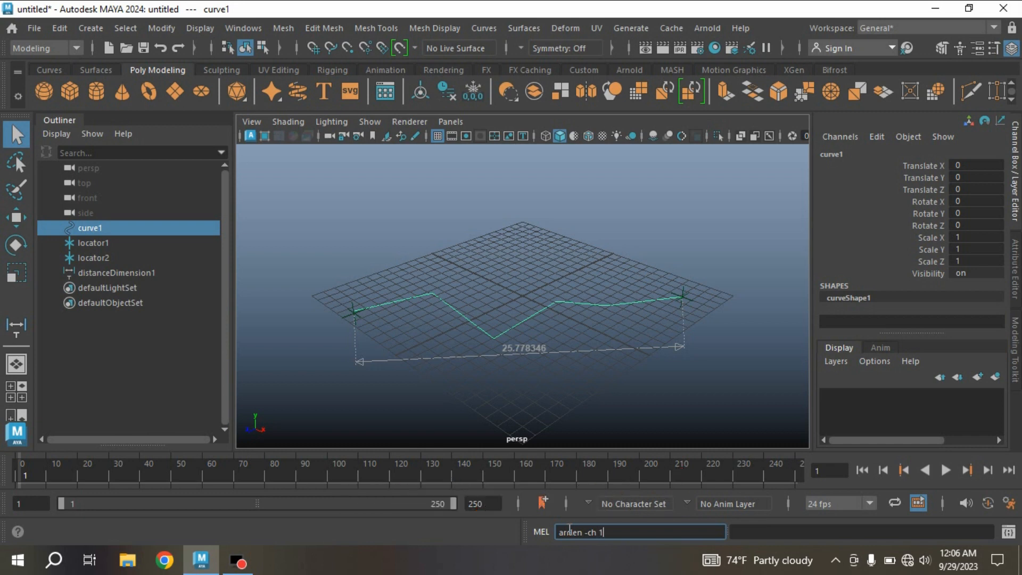
key(Return)
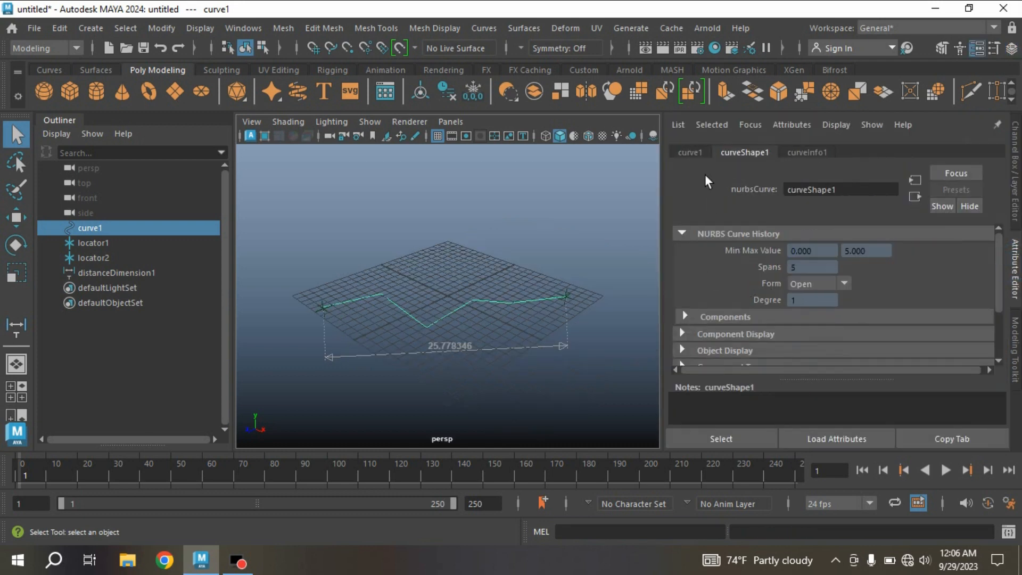
mouse_move(804, 158)
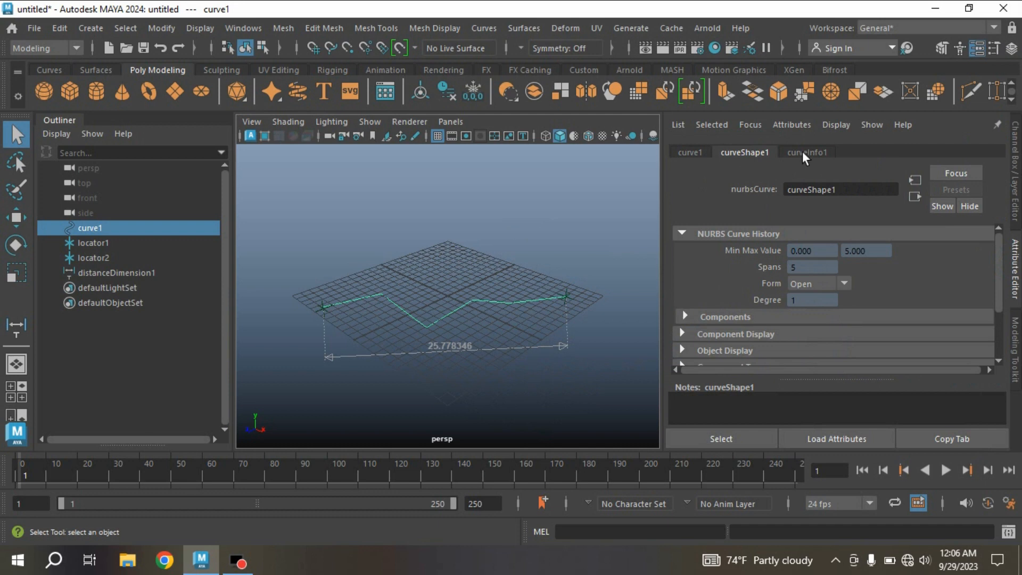
Show curveInfo1's attributes with arc length 32.660 and the control point coordinates
click(806, 152)
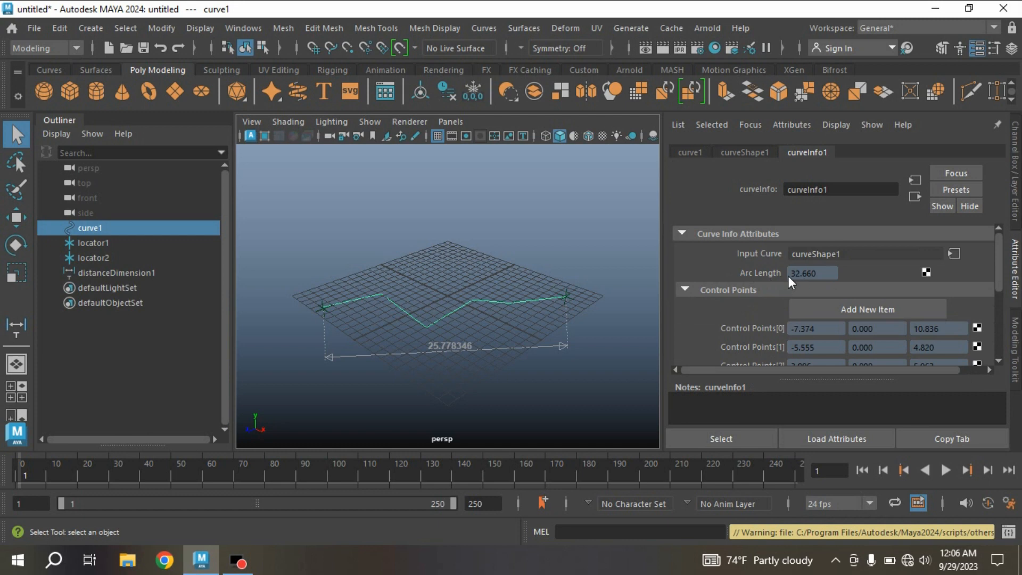
mouse_move(808, 285)
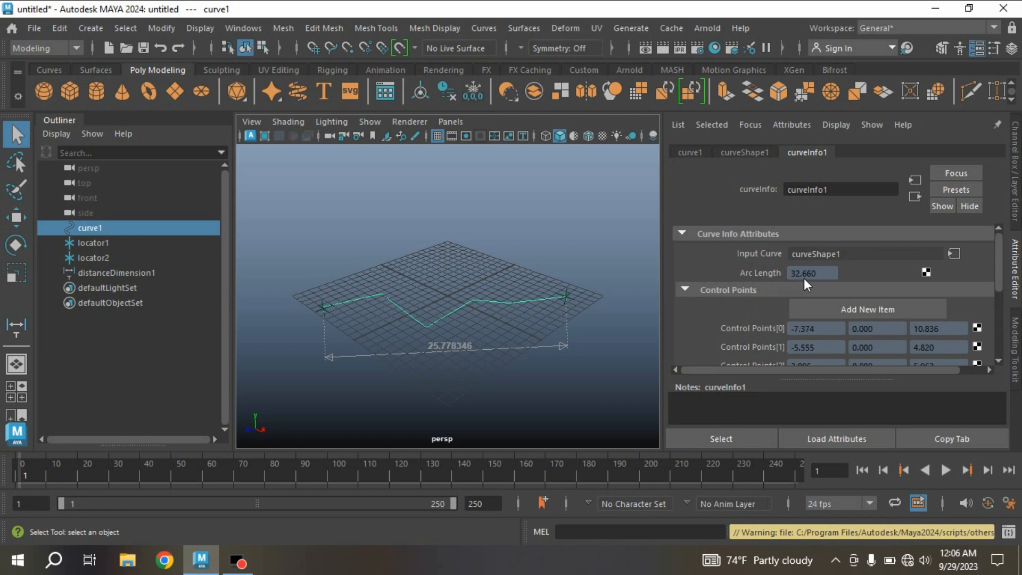
mouse_move(827, 281)
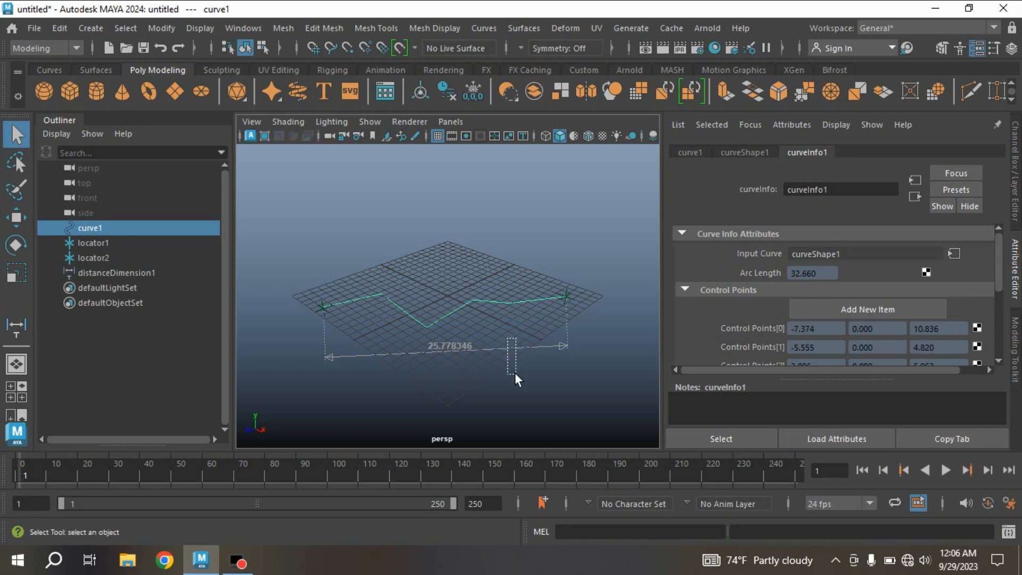
mouse_move(517, 388)
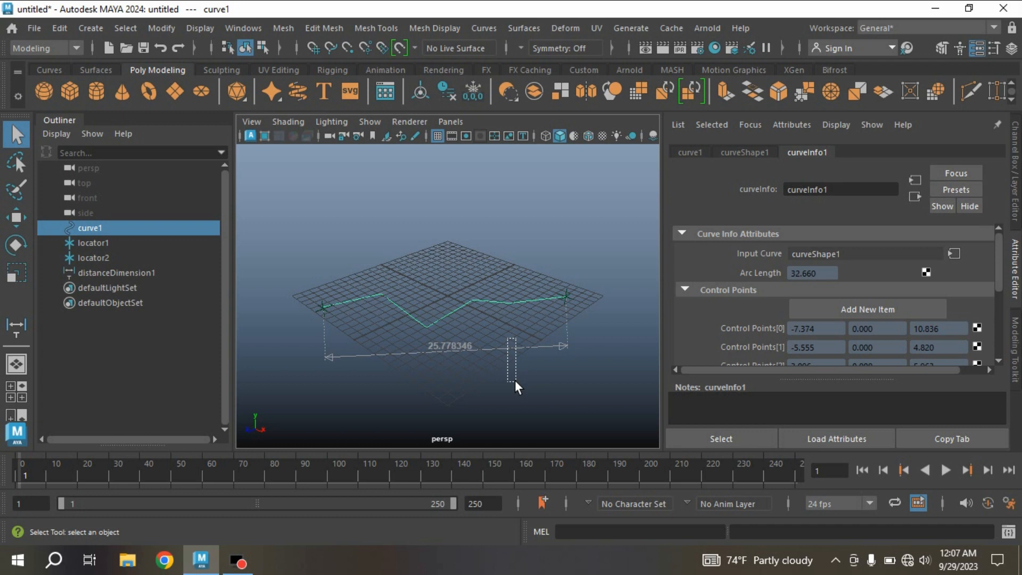
Confirm the distance dimension reads 25.778, then return to curve1's curveShape1 attributes
click(118, 272)
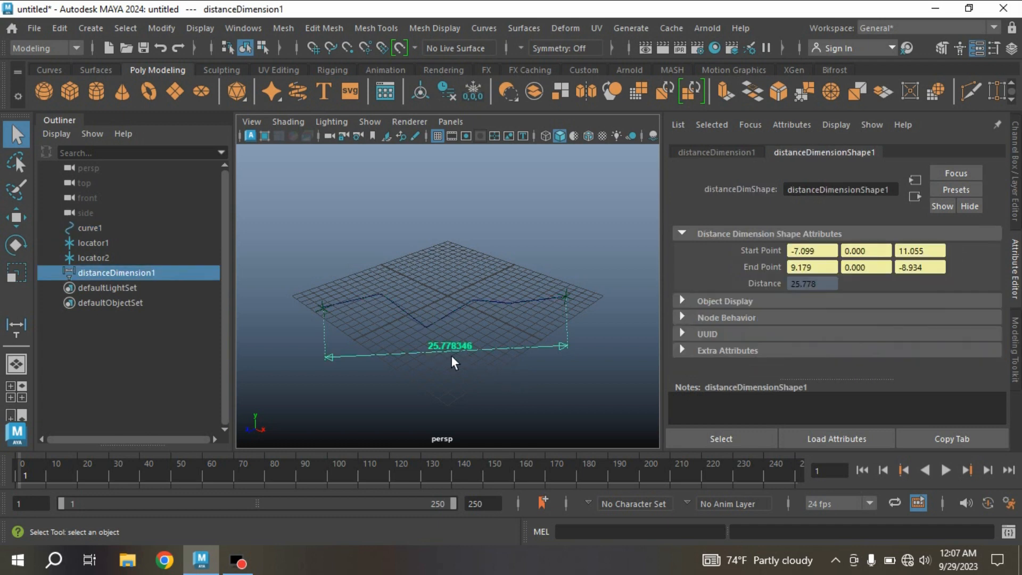
click(483, 281)
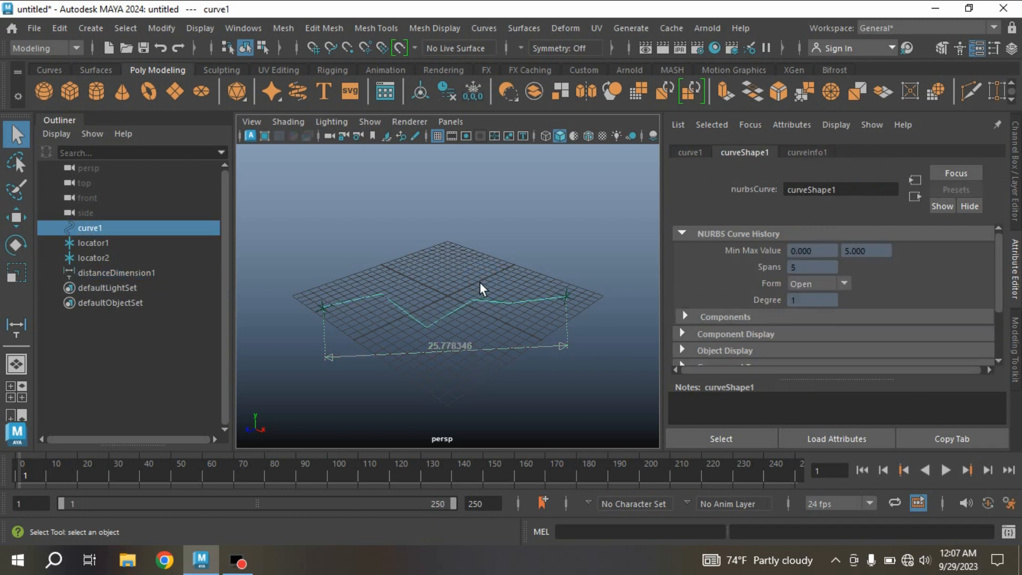
mouse_move(489, 333)
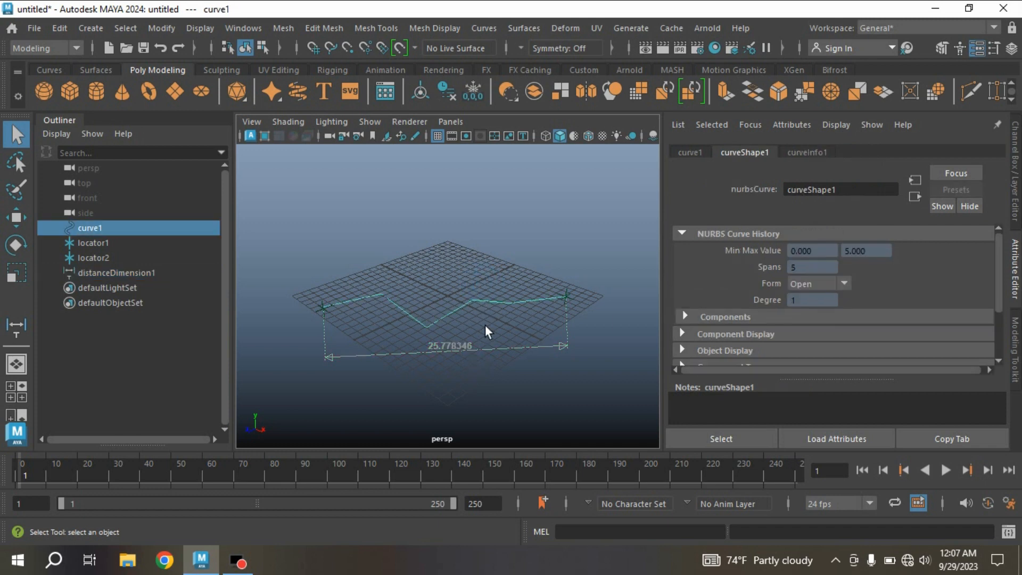
mouse_move(426, 289)
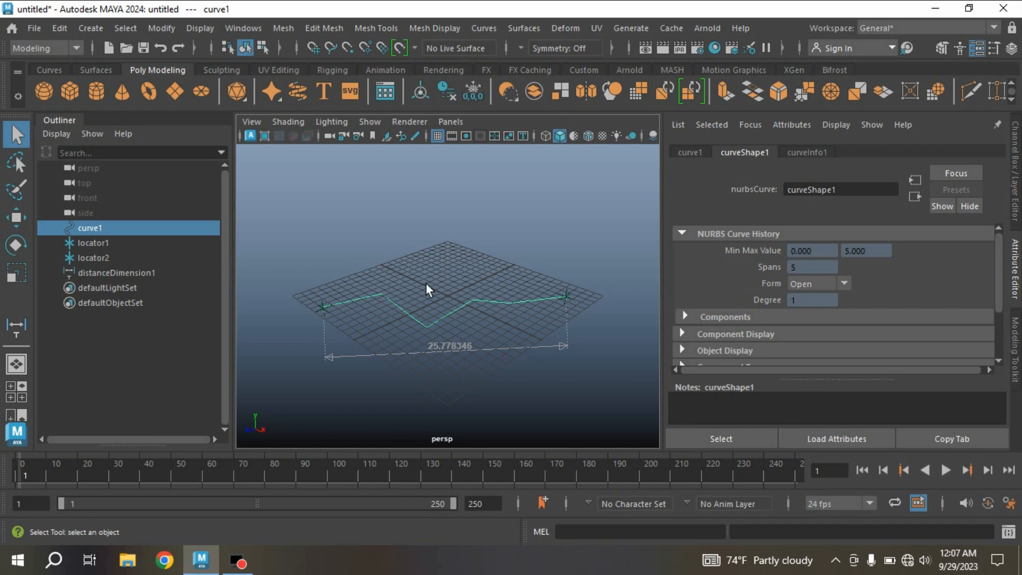
mouse_move(476, 327)
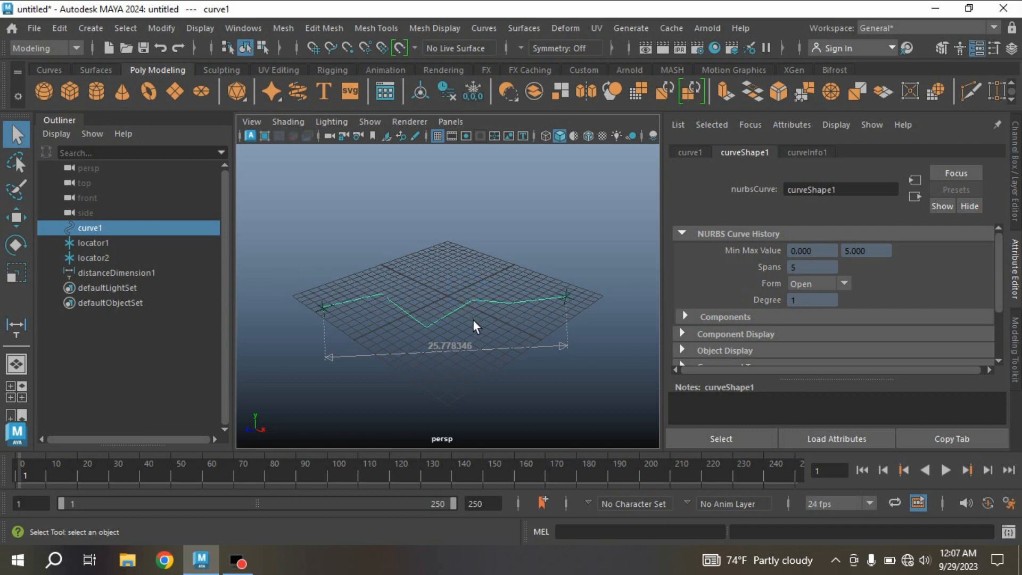
mouse_move(476, 317)
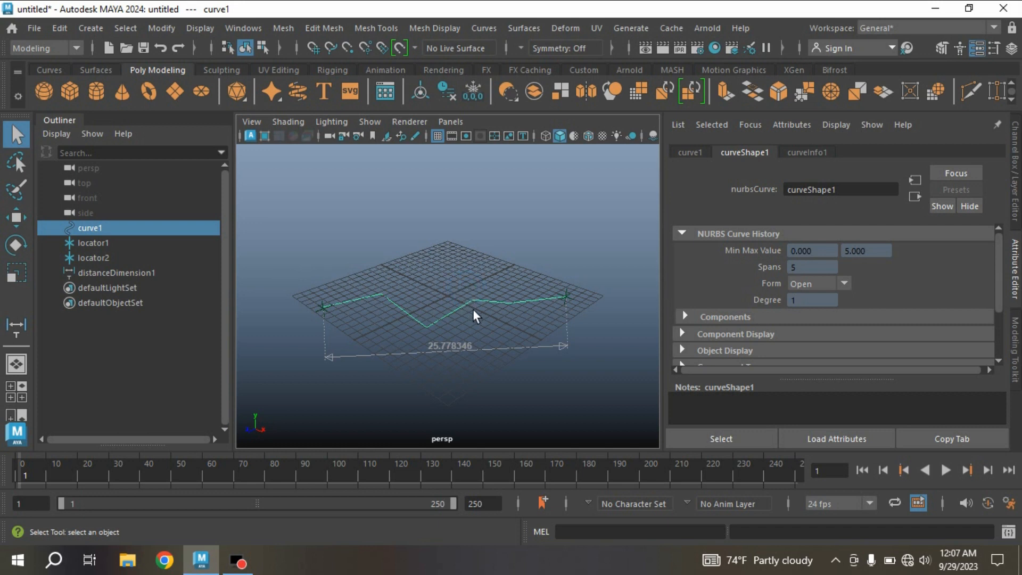
Return to curveInfo1's 32.660 arc length and reveal Control Points[0] to [5]
click(806, 153)
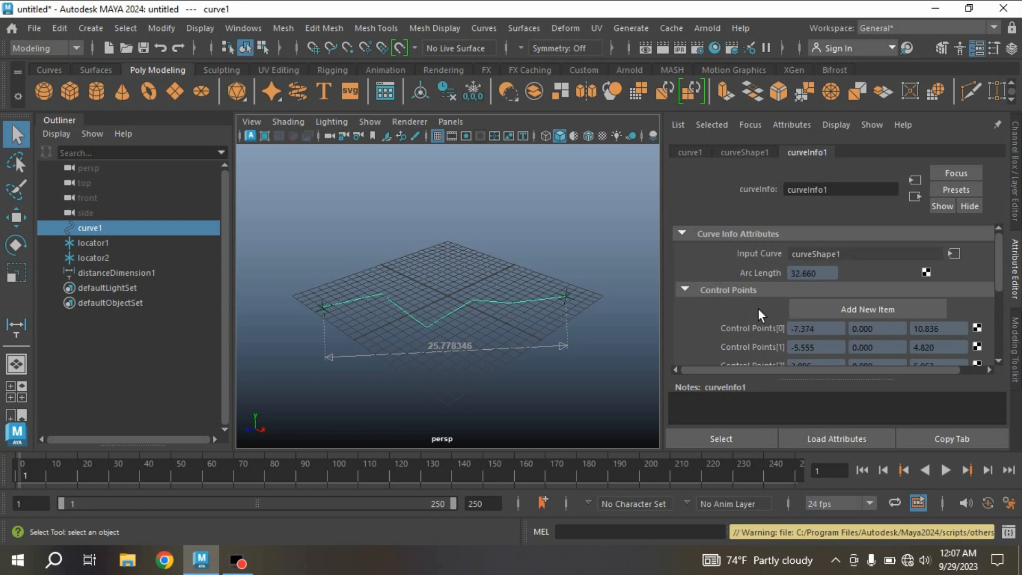
scroll(down, 3)
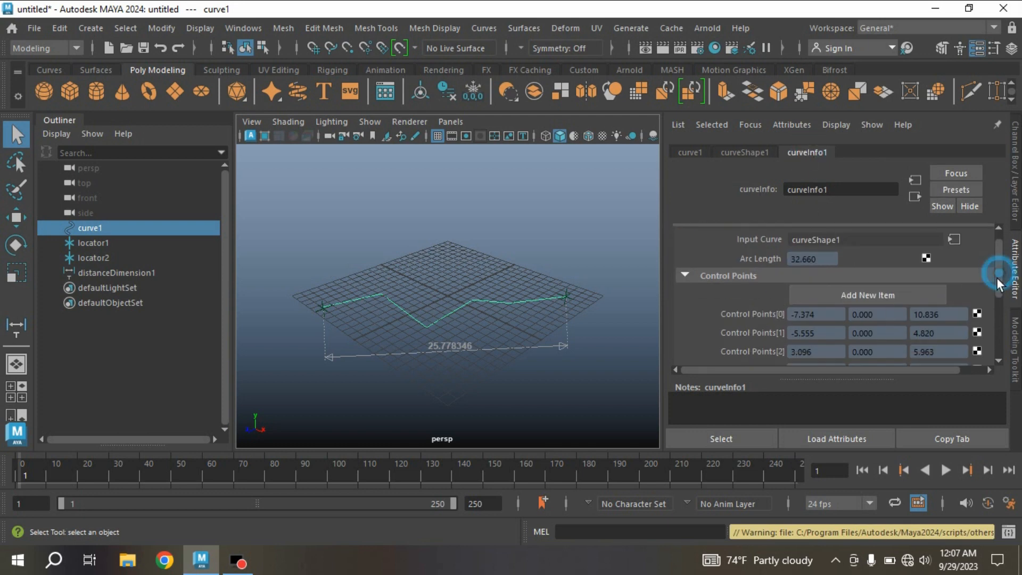
scroll(down, 3)
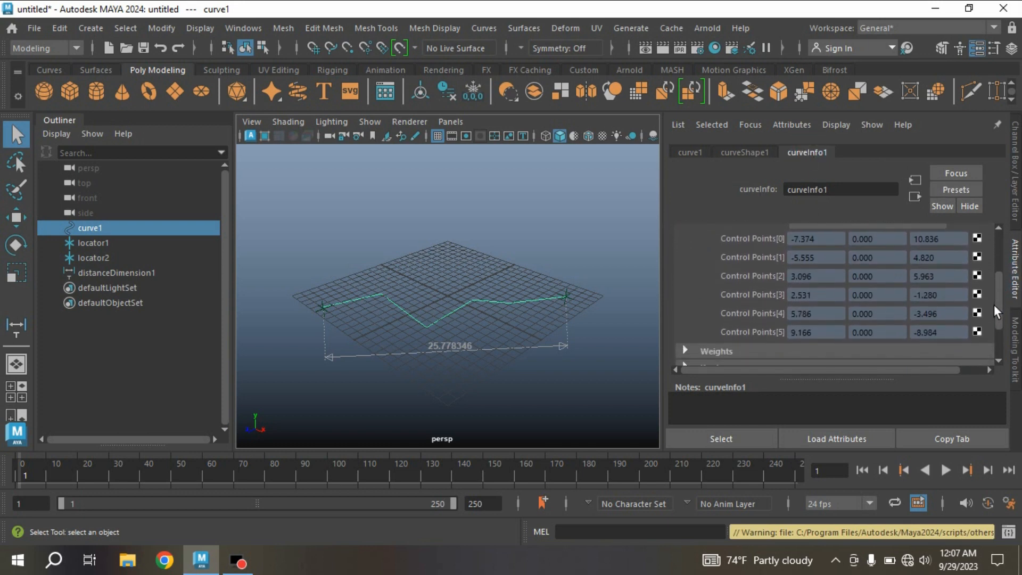
mouse_move(768, 255)
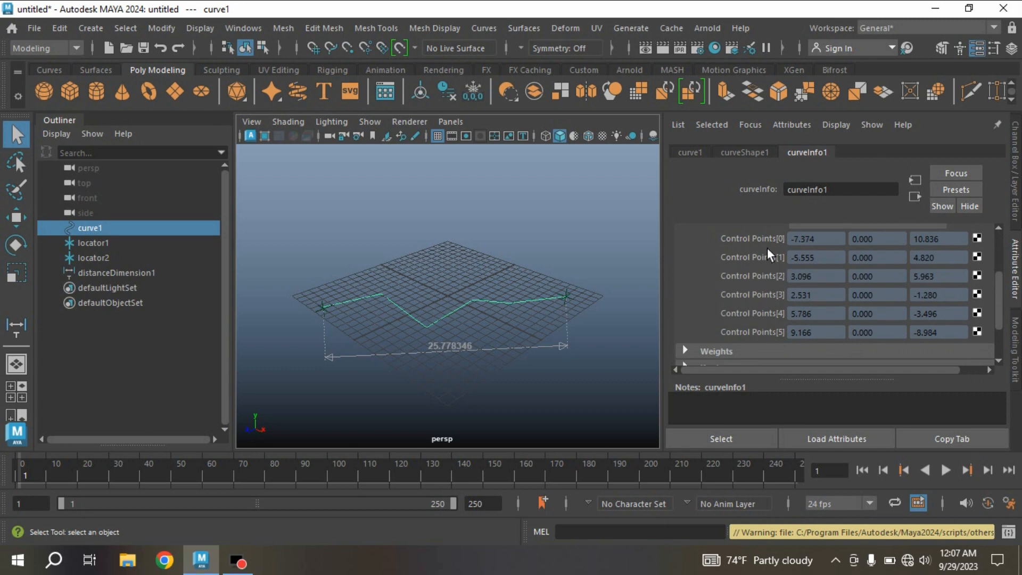